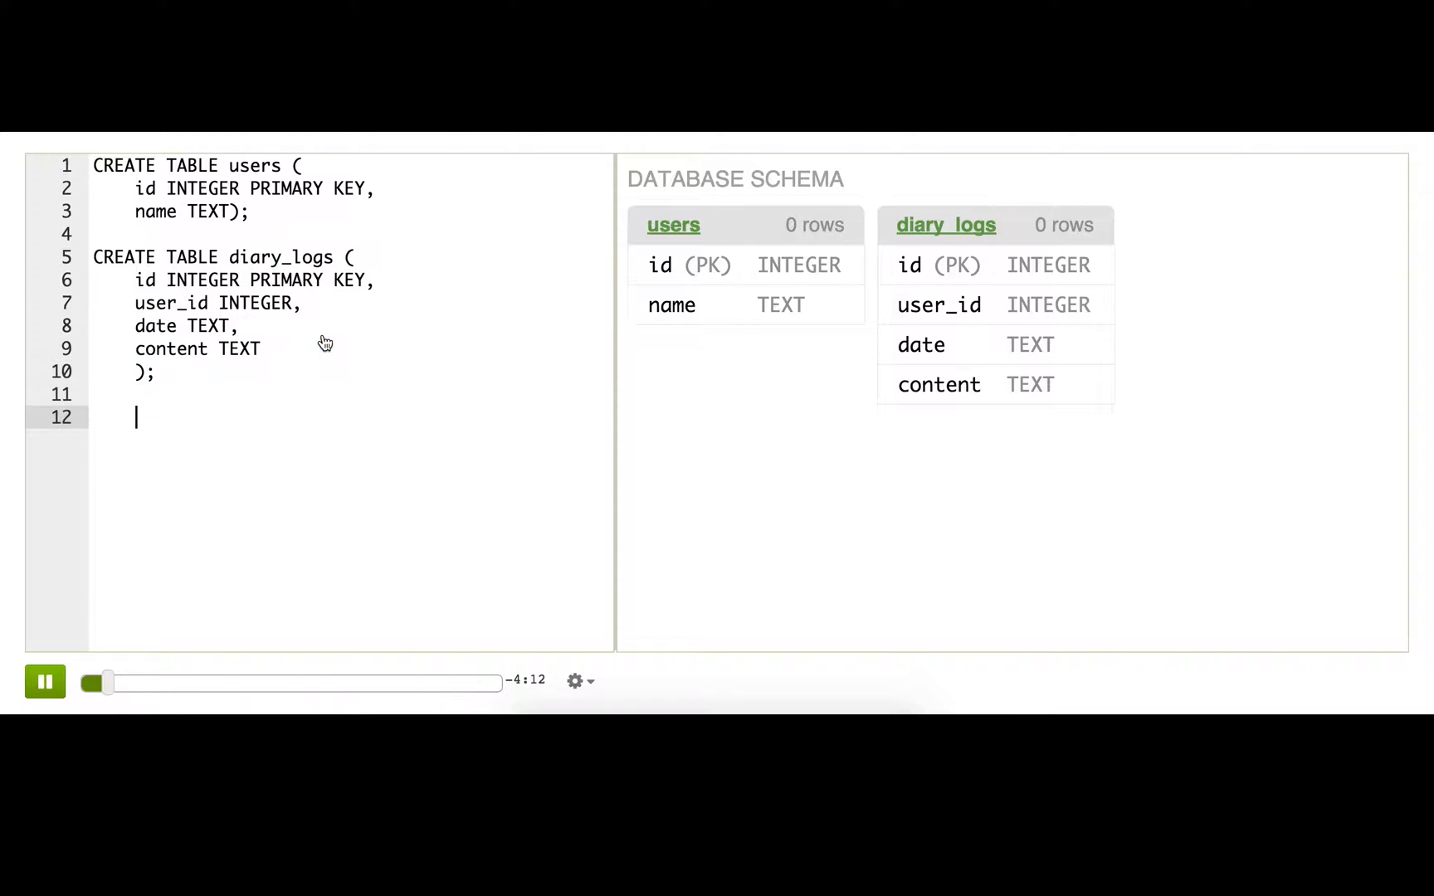
# - Add a comment and two diary_logs INSERTs for user 1, dated 2015-04-01 and 2015-04-02
pyautogui.write('/* After user submitted their new diary log */')
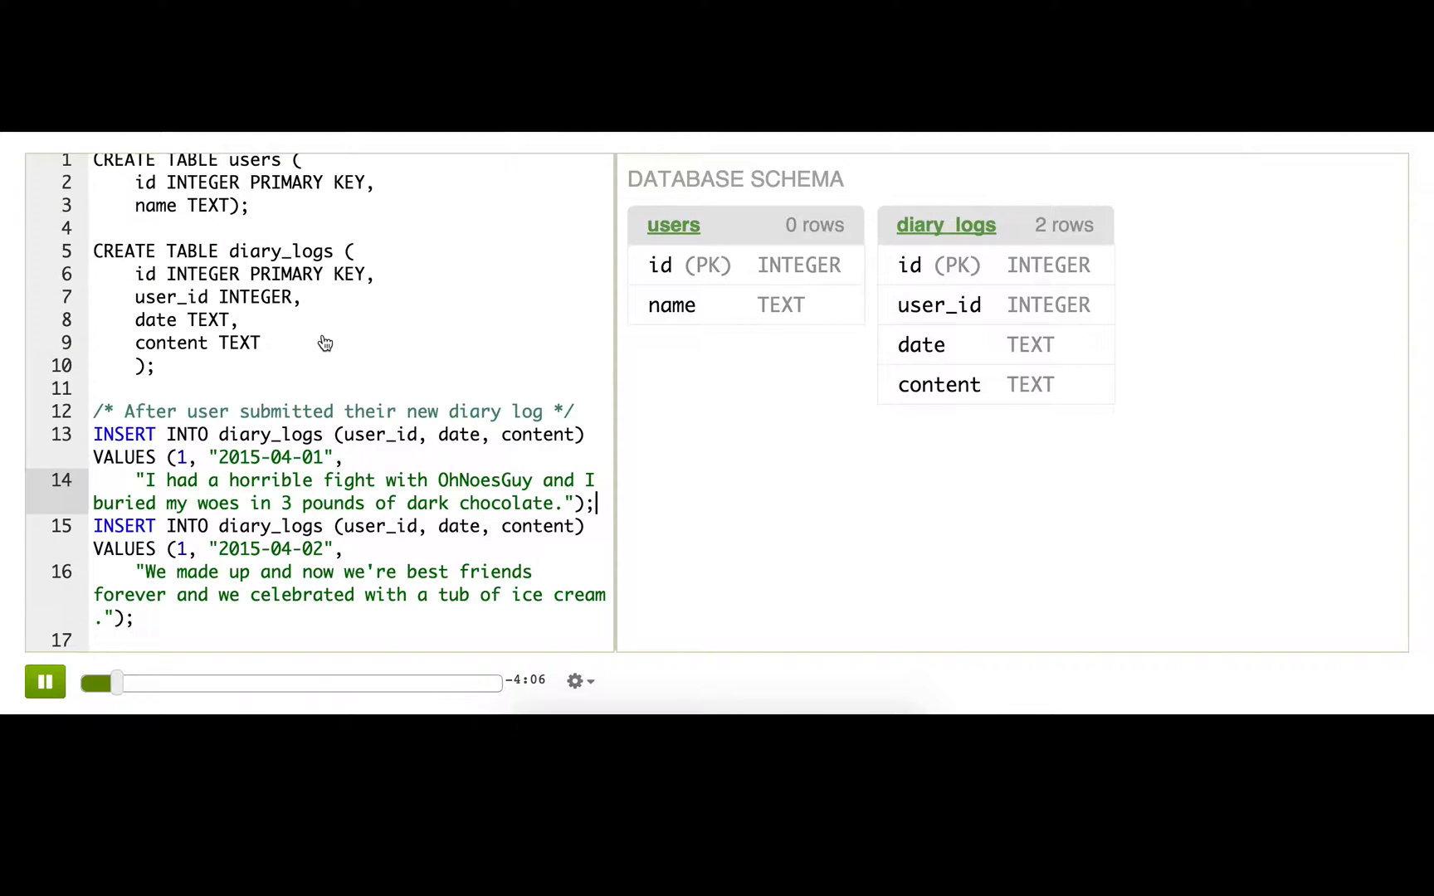
pyautogui.press('enter')
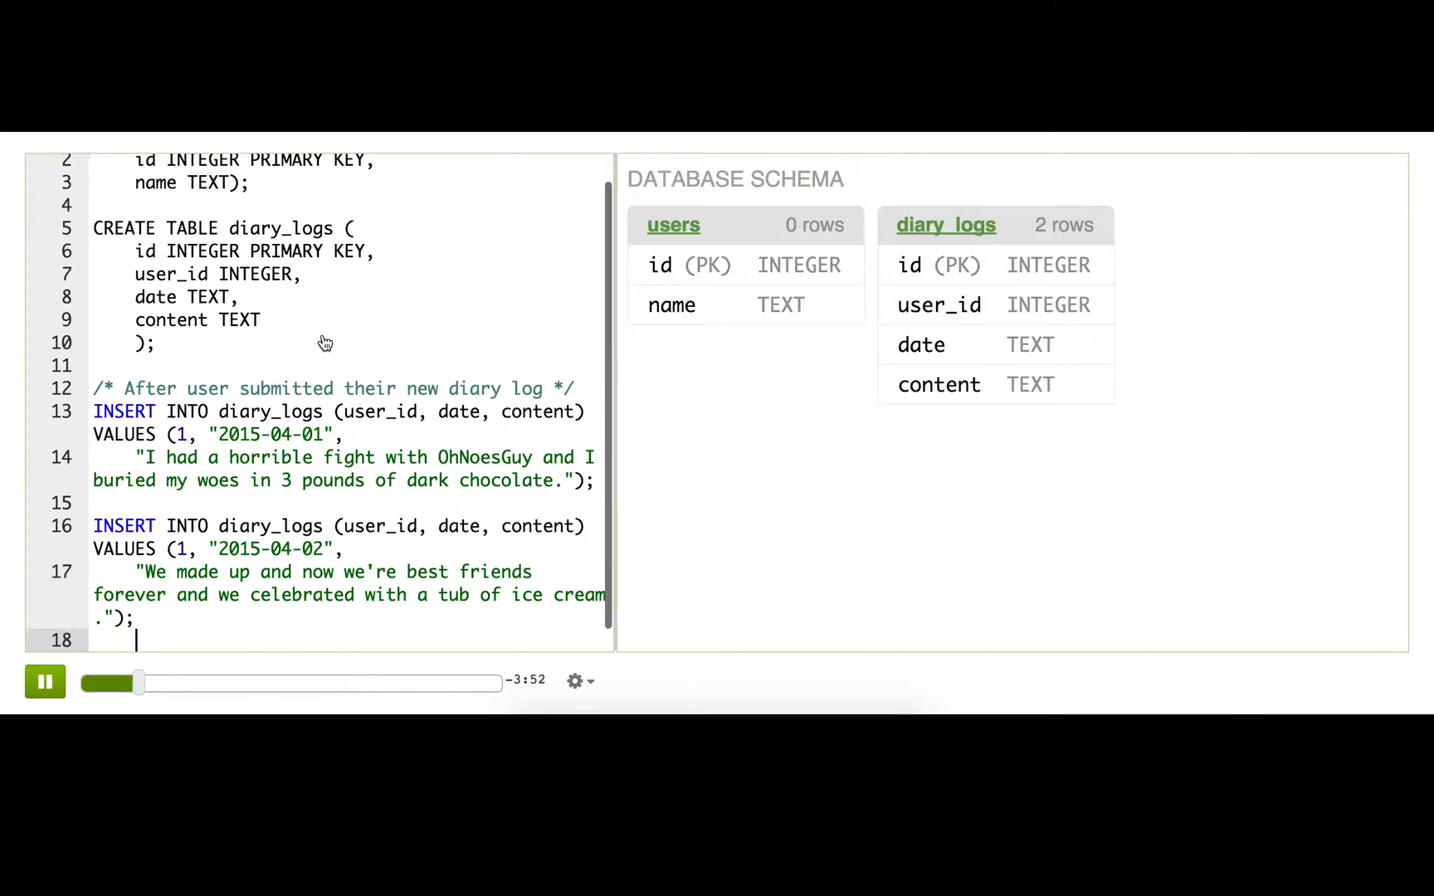
# - Write SELECT * FROM diary_logs; to list both diary entries
pyautogui.write('SELECT * FROM diary_logs;')
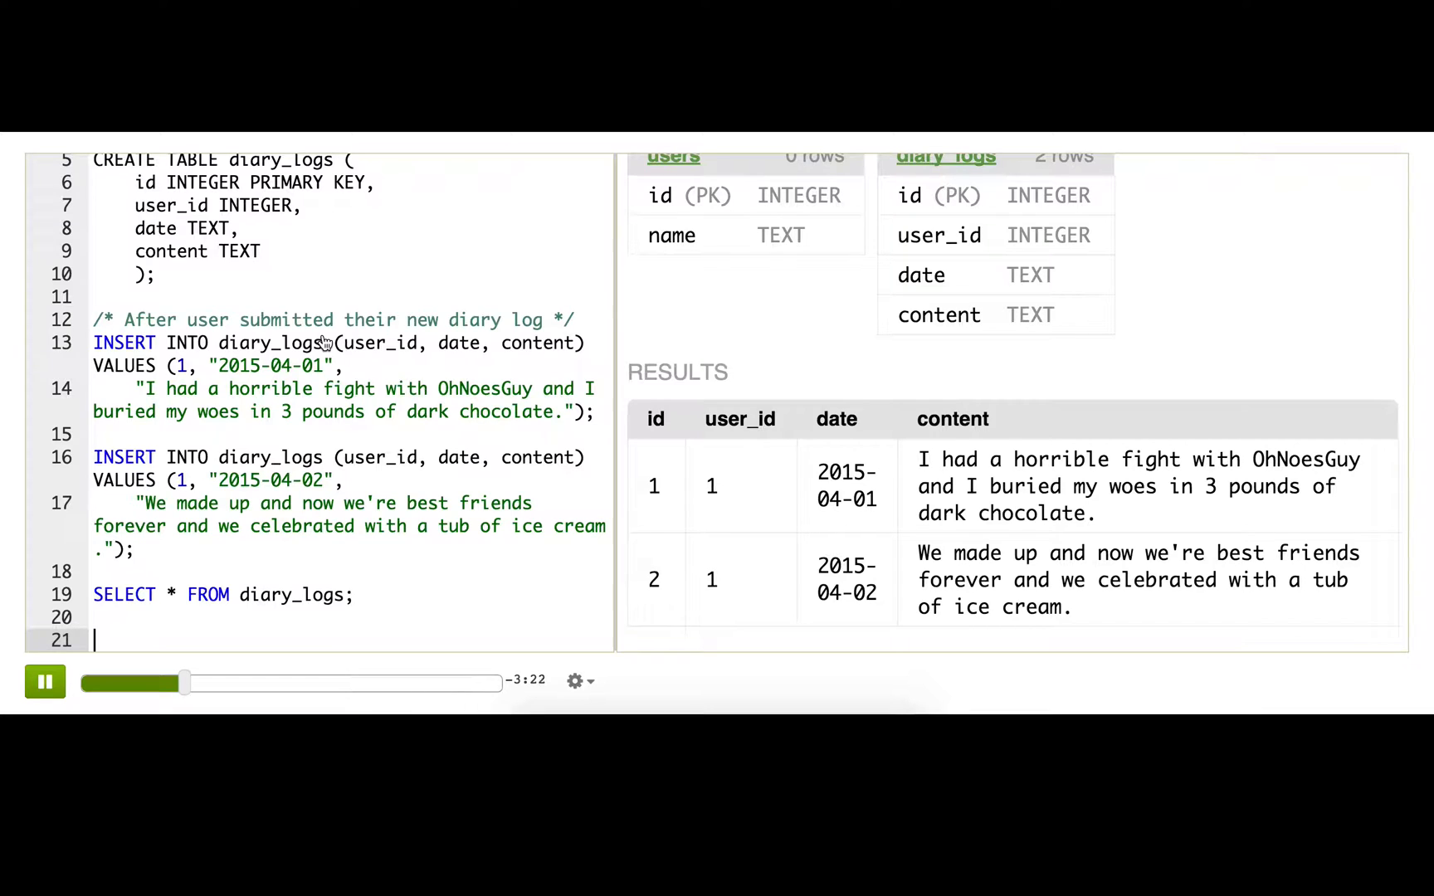
# - Write UPDATE diary_logs SET content = "I had a horrible fight with OhNoesGuy"
pyautogui.write('UPDATE diary_logs SET c')
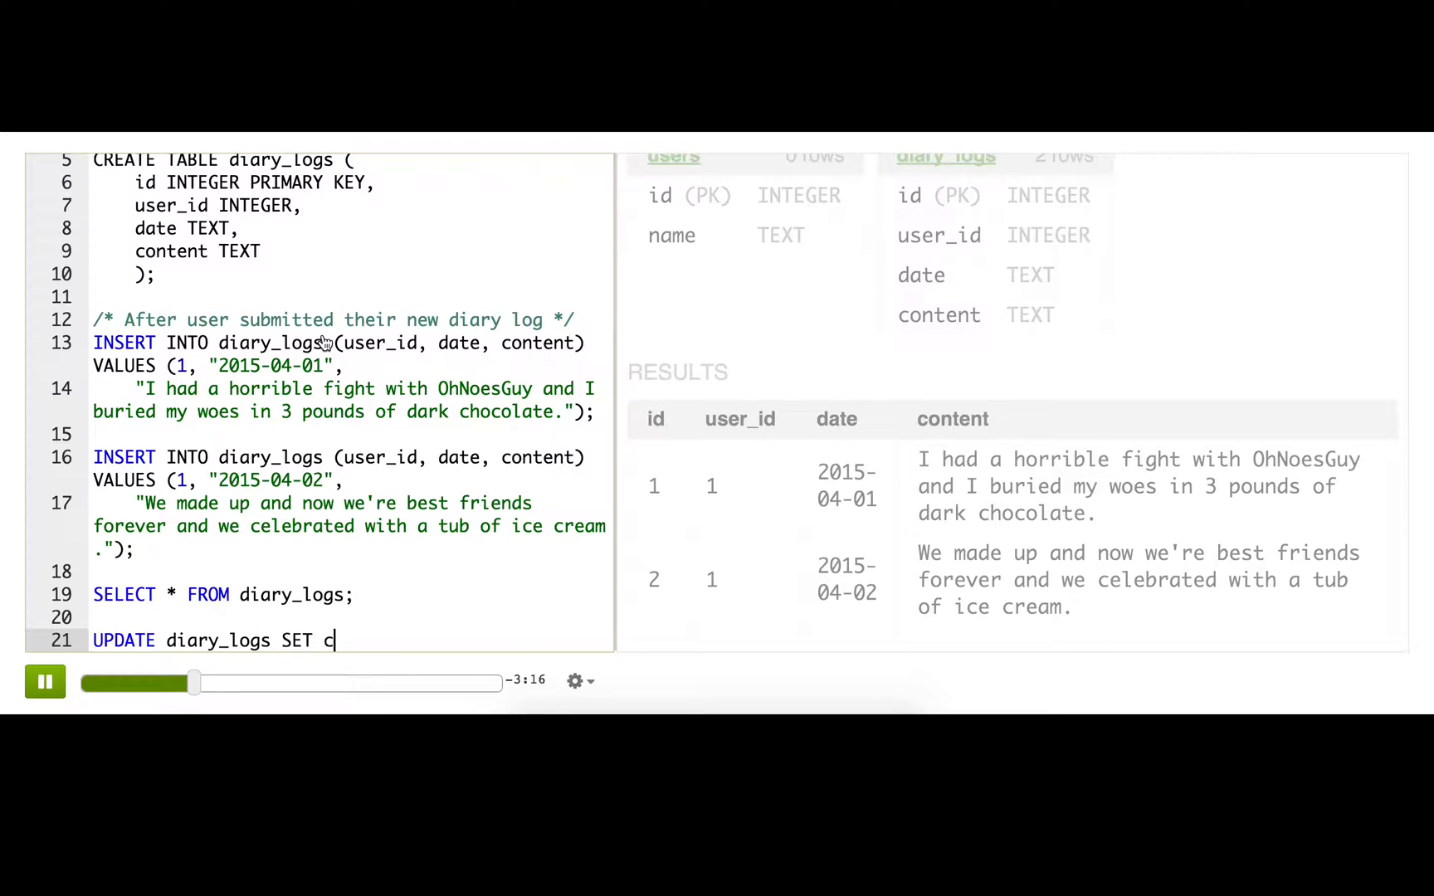
pyautogui.write('ontent = "I had a horrible fight with Oh')
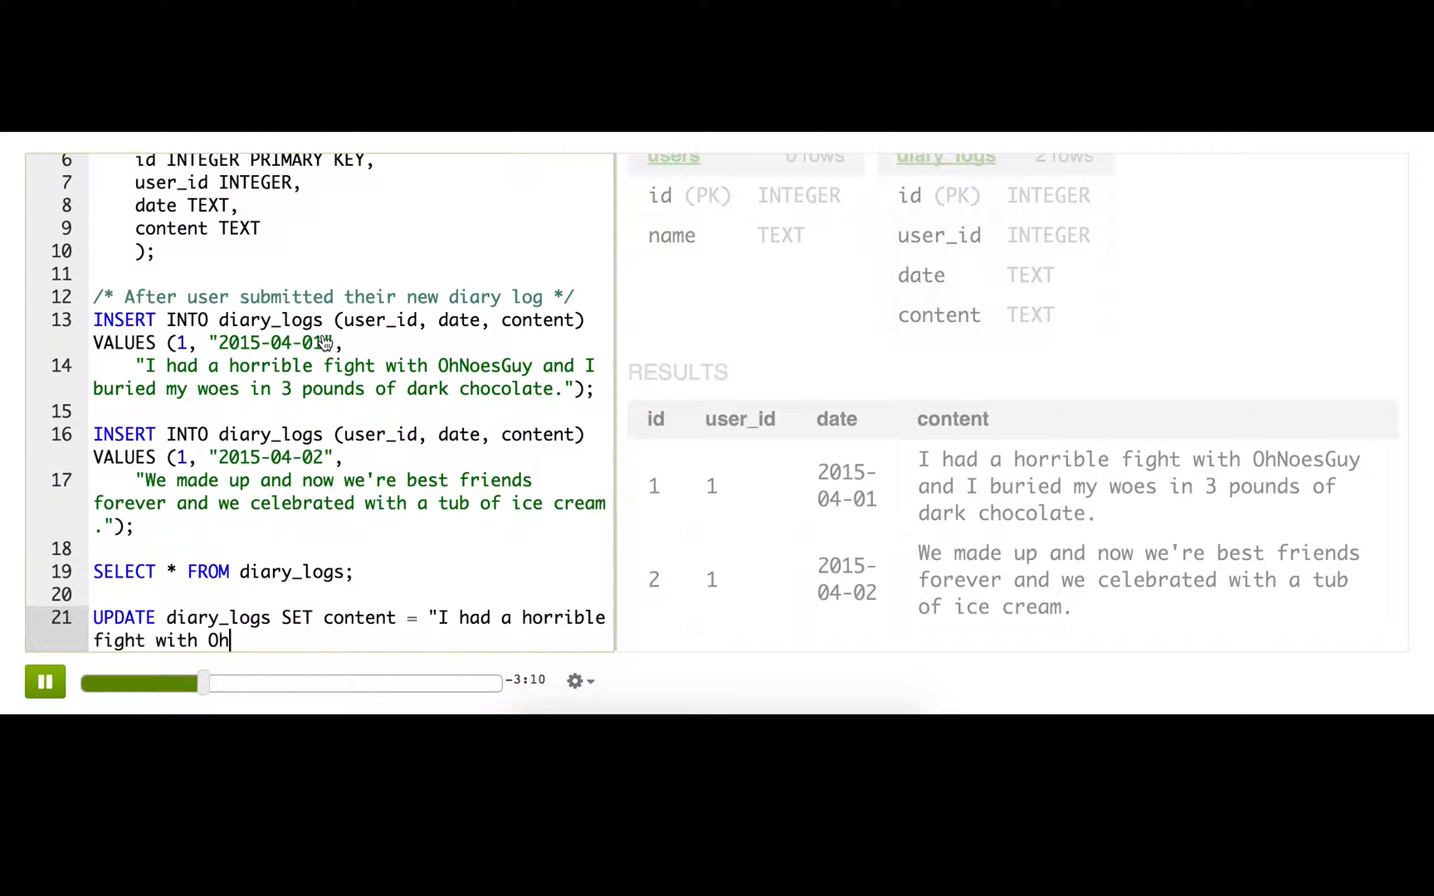
pyautogui.write('NoesGuy"')
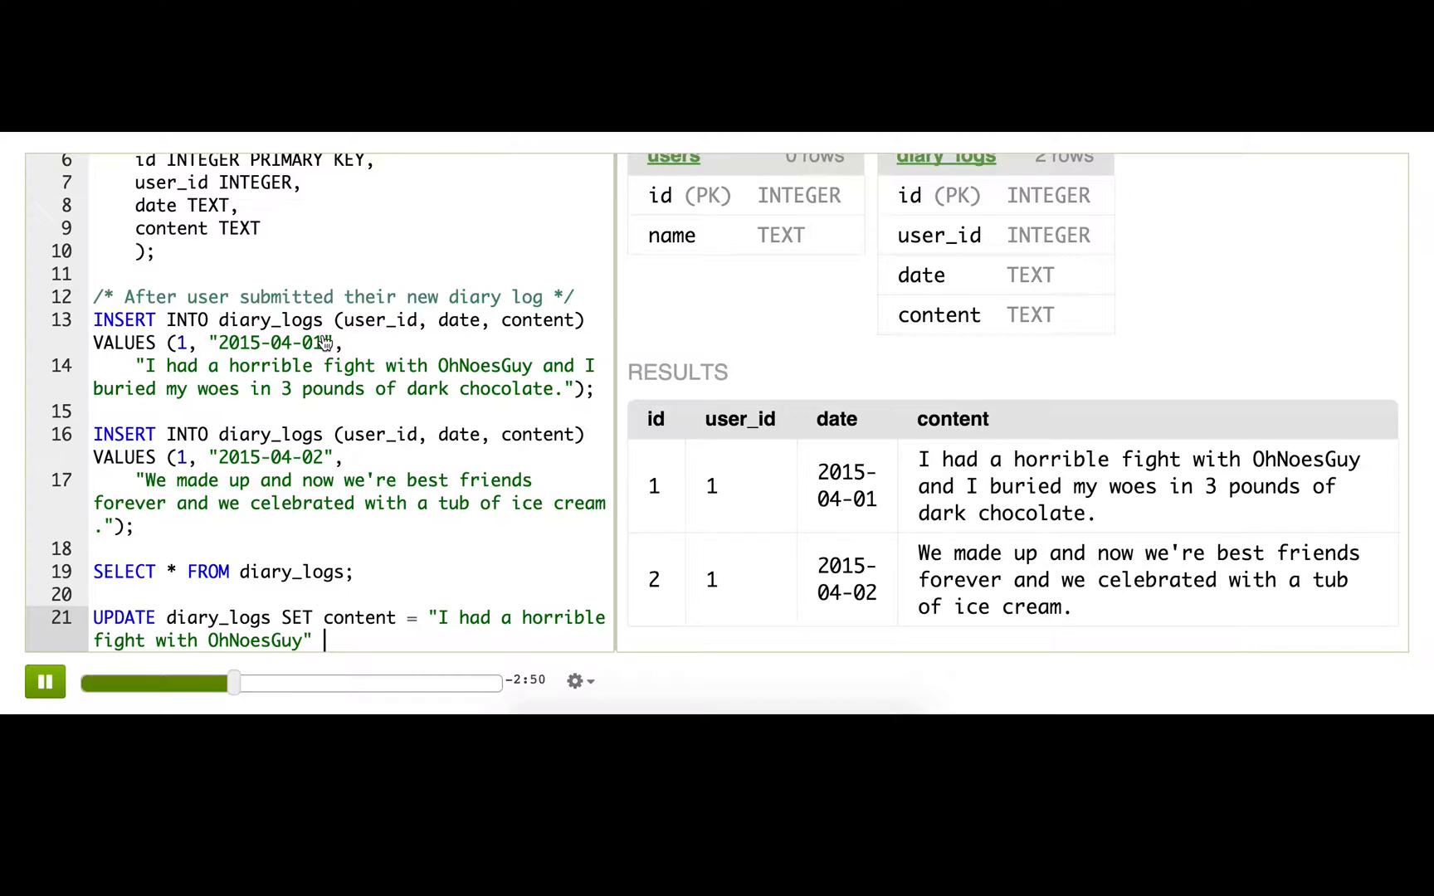
# - Finish the UPDATE with a WHERE clause, trying user_id and date conditions before settling on id = 1
pyautogui.write('WHERE')
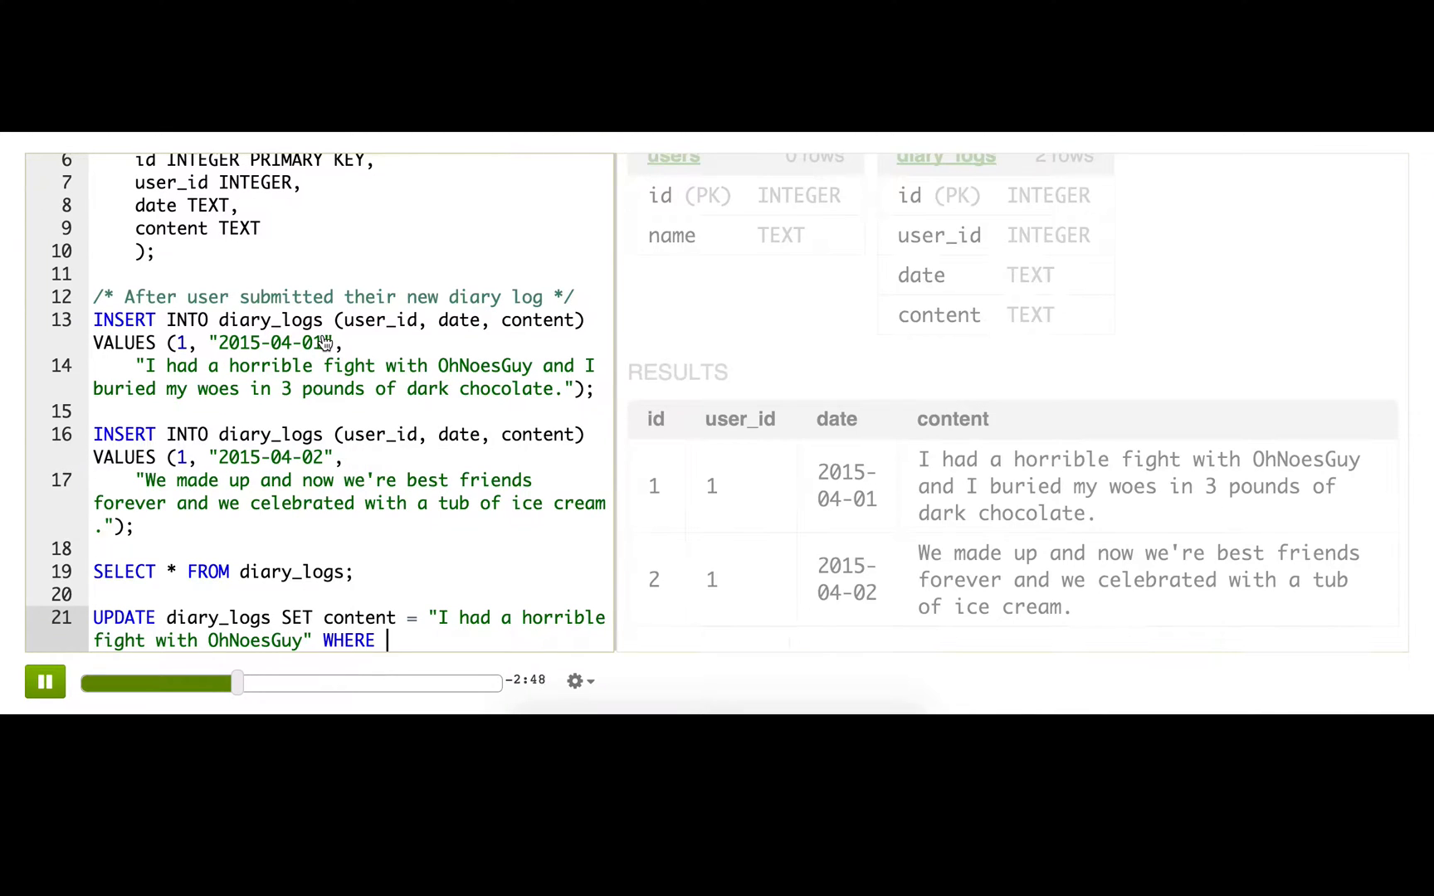
pyautogui.write('id=1')
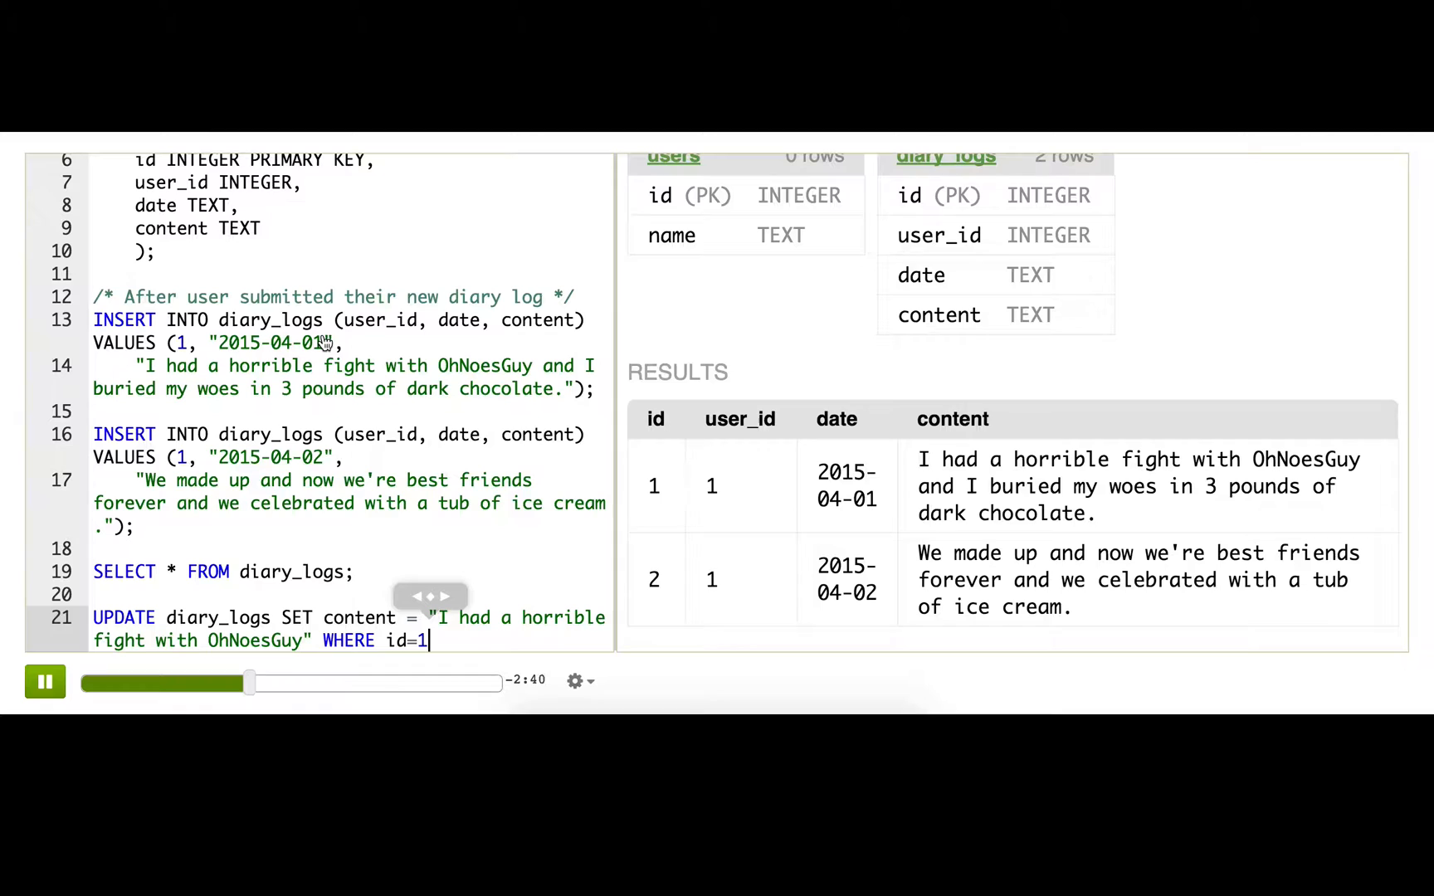
pyautogui.press('BackSpace')
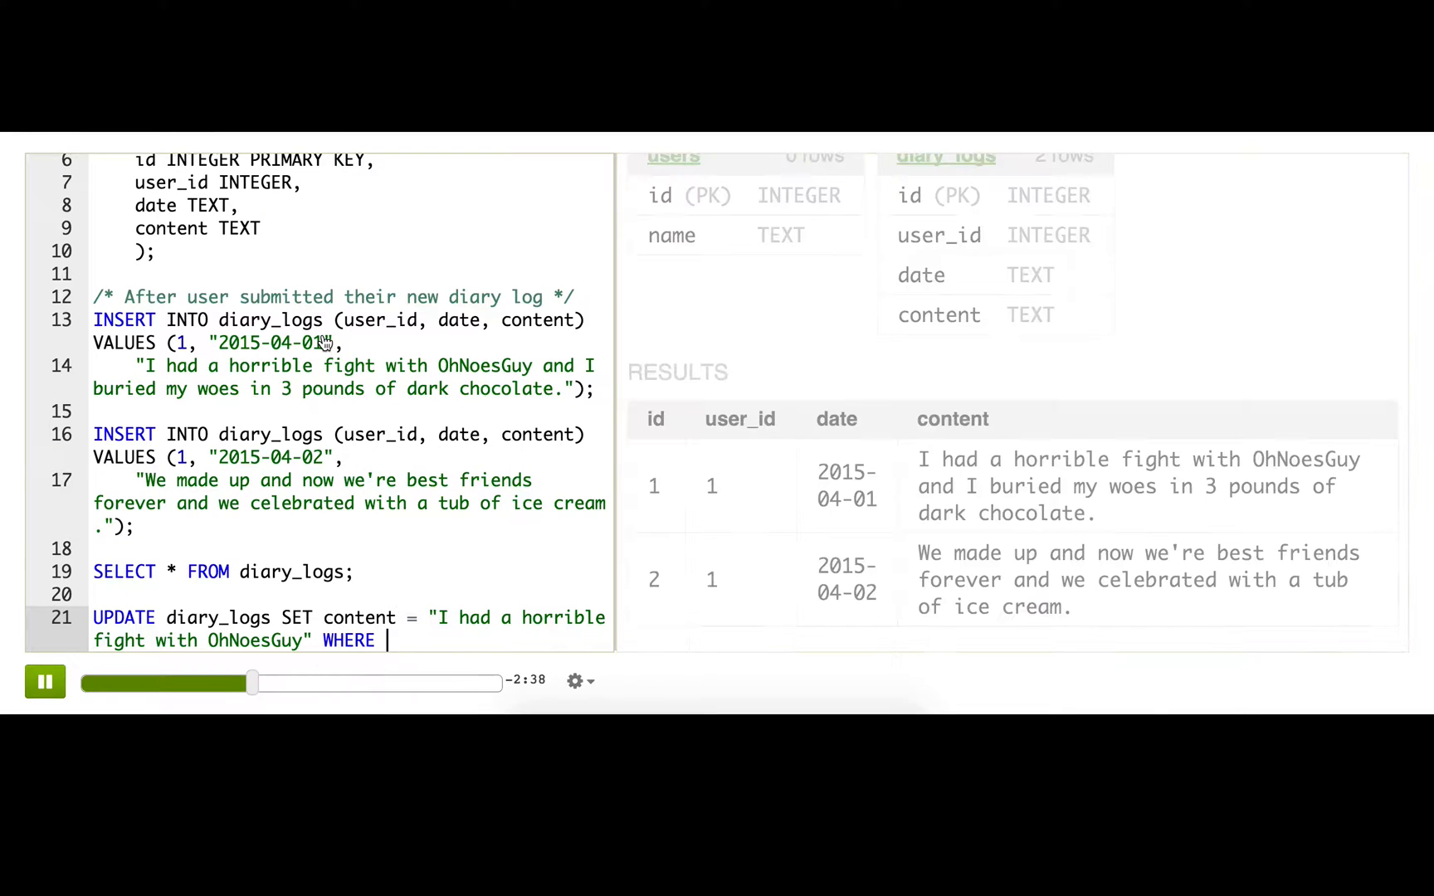
pyautogui.write('user_id=')
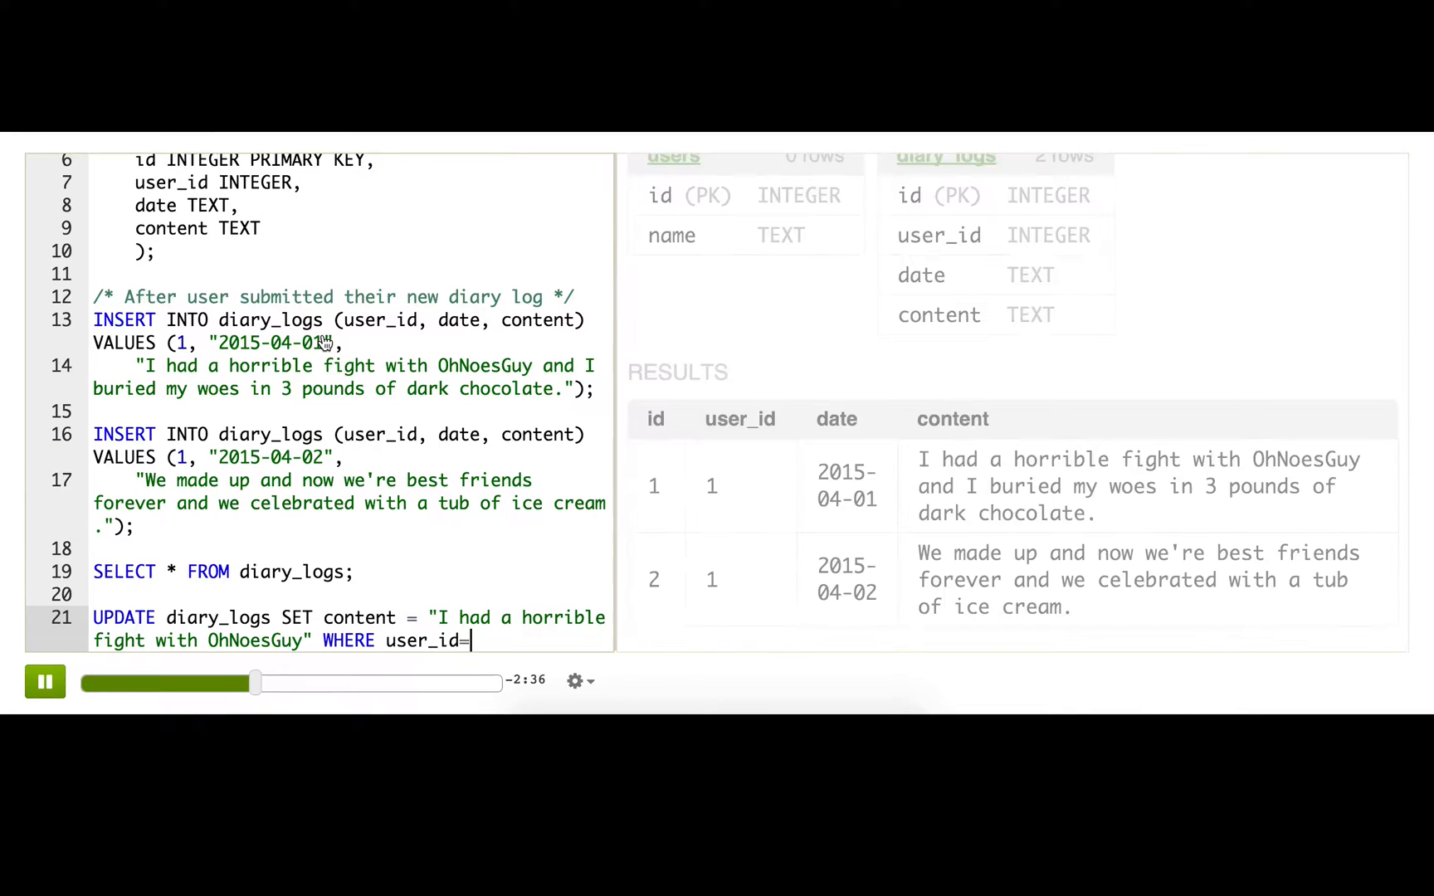
pyautogui.write('1 AND dat')
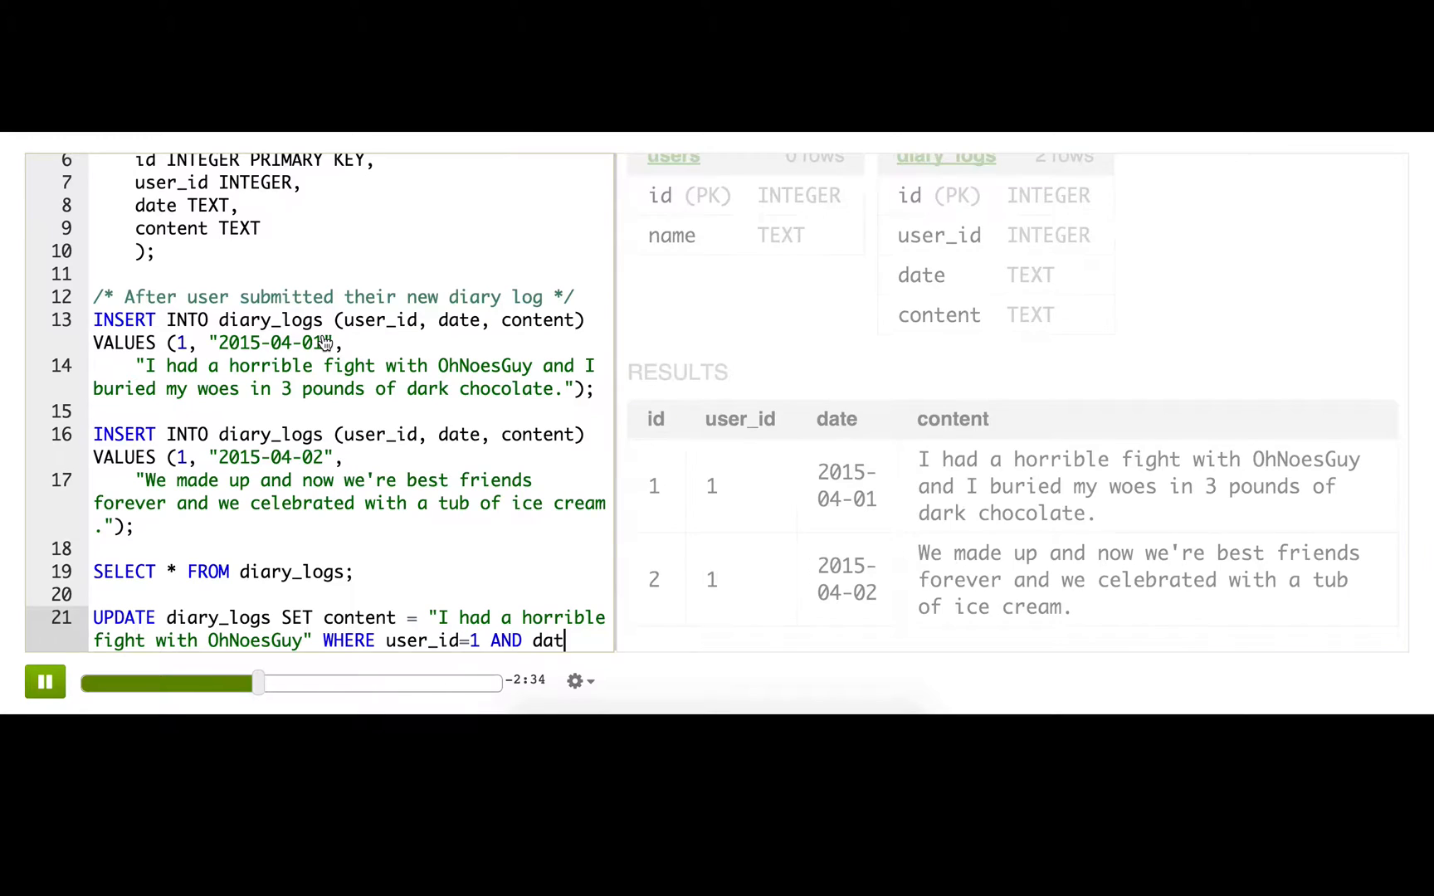
pyautogui.write('e = "200')
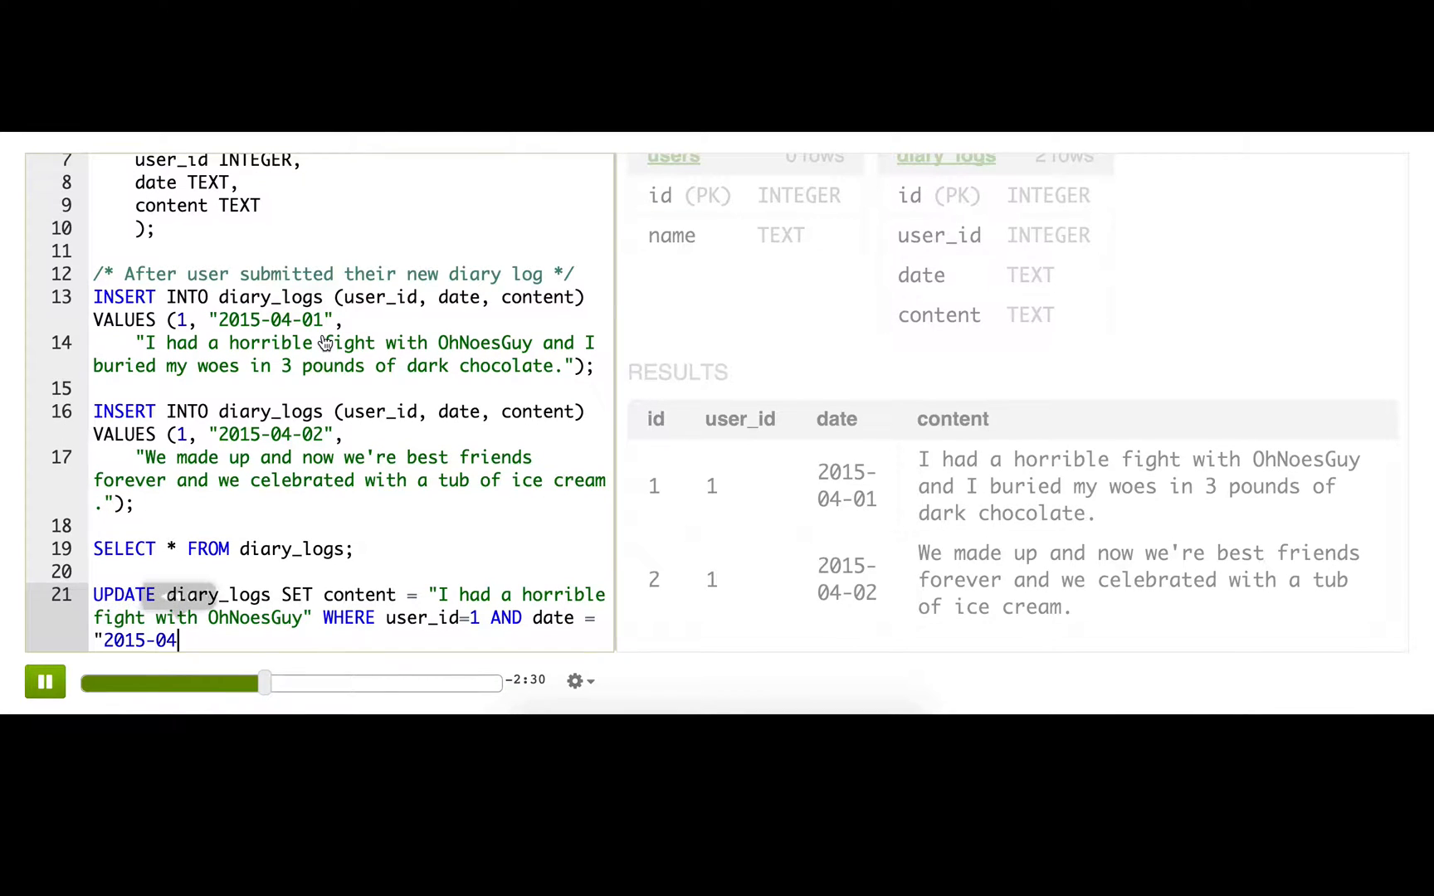
pyautogui.write('-01";')
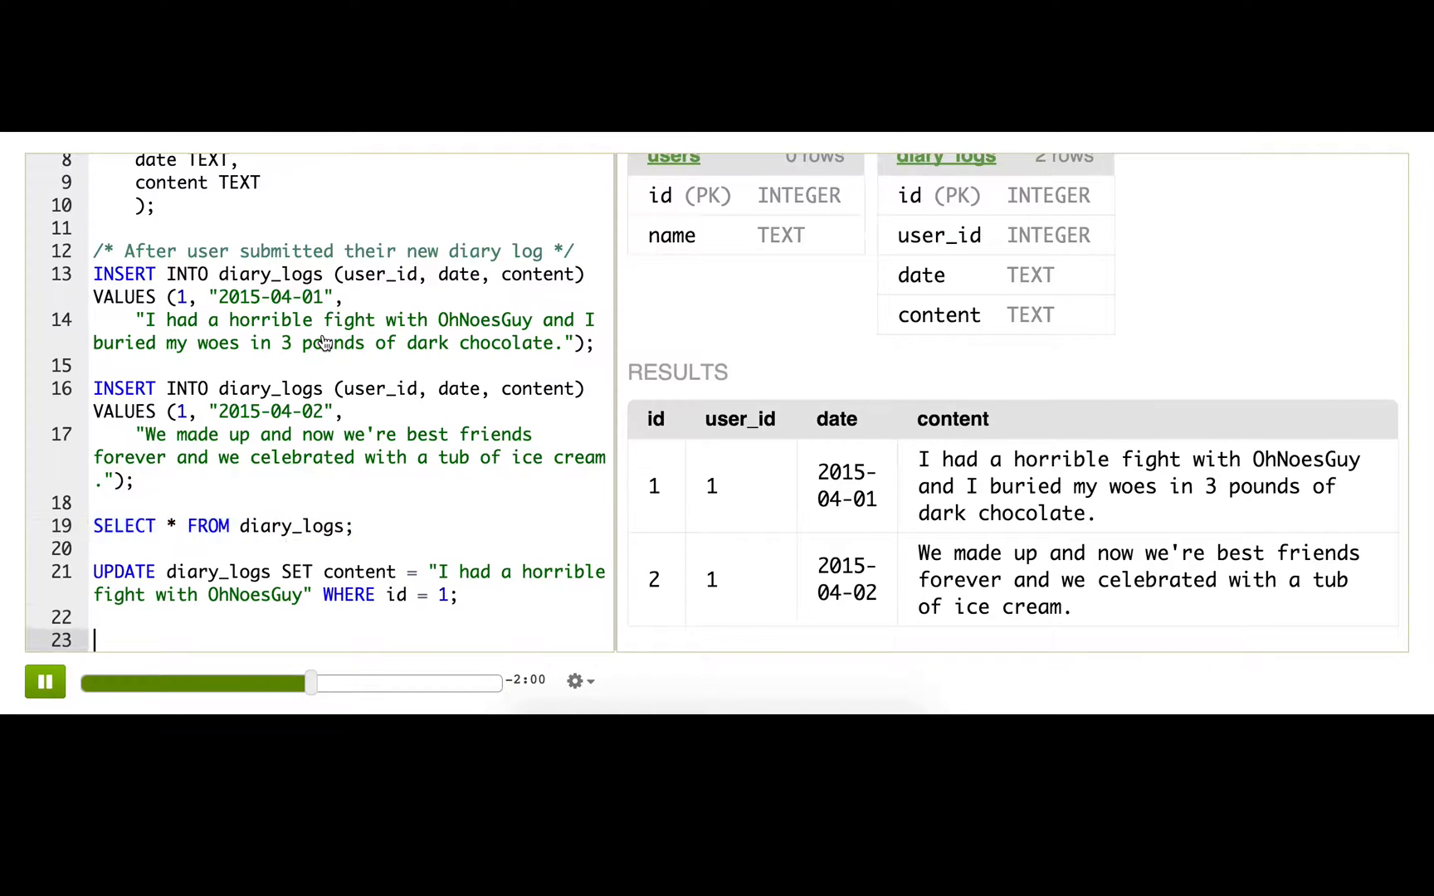
# - Add SELECT * FROM diary_logs; below the UPDATE to show entry 1's shortened content
pyautogui.write('SELECT * FROM diary_logs;')
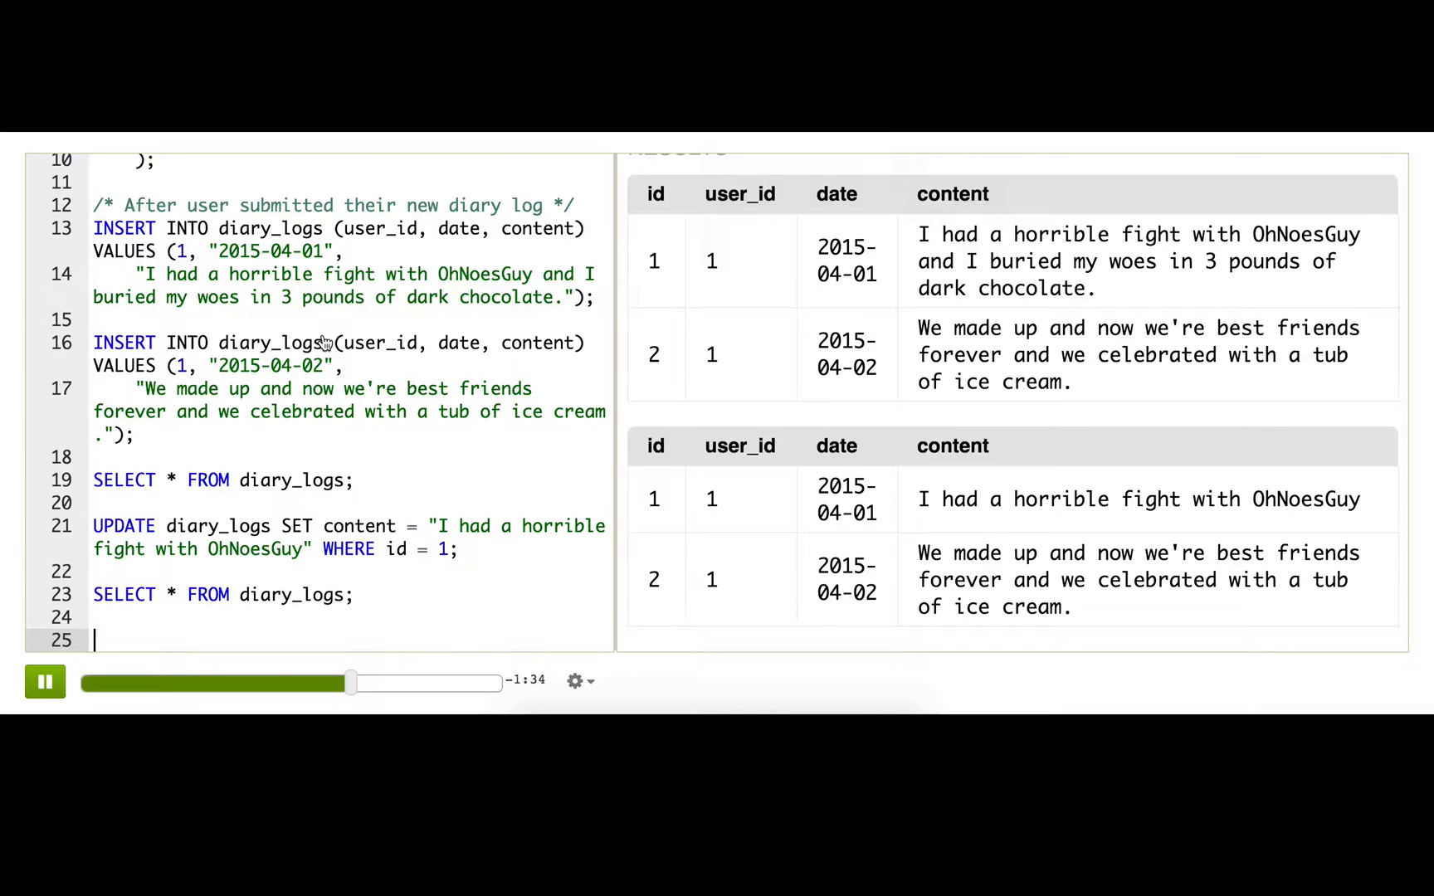
# - Write DELETE FROM diary_logs WHERE id = 1; to remove entry 1
pyautogui.write('DELETE FROM diary_logs')
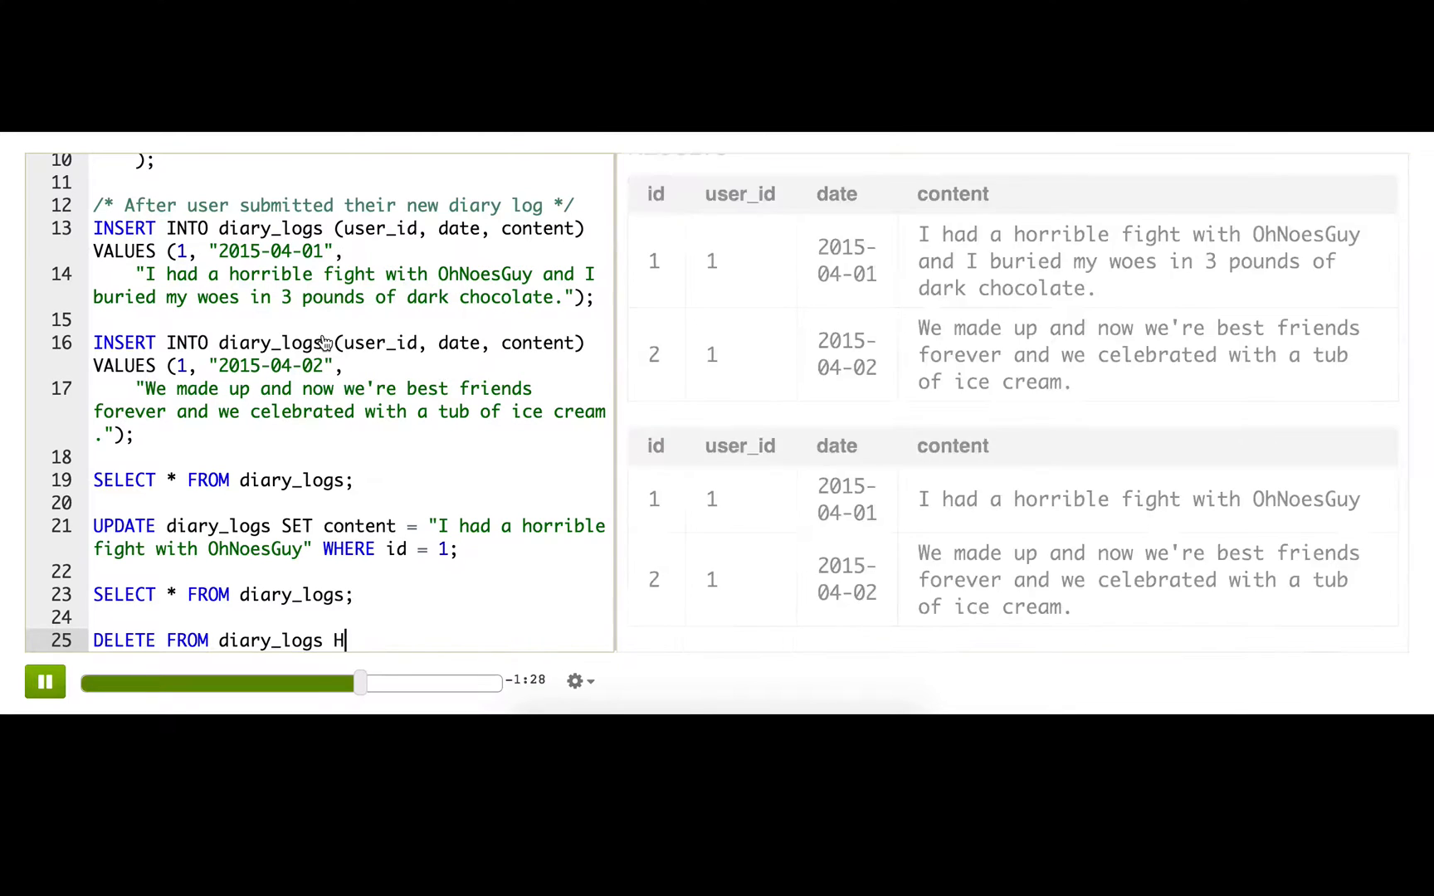
pyautogui.write('HERE id')
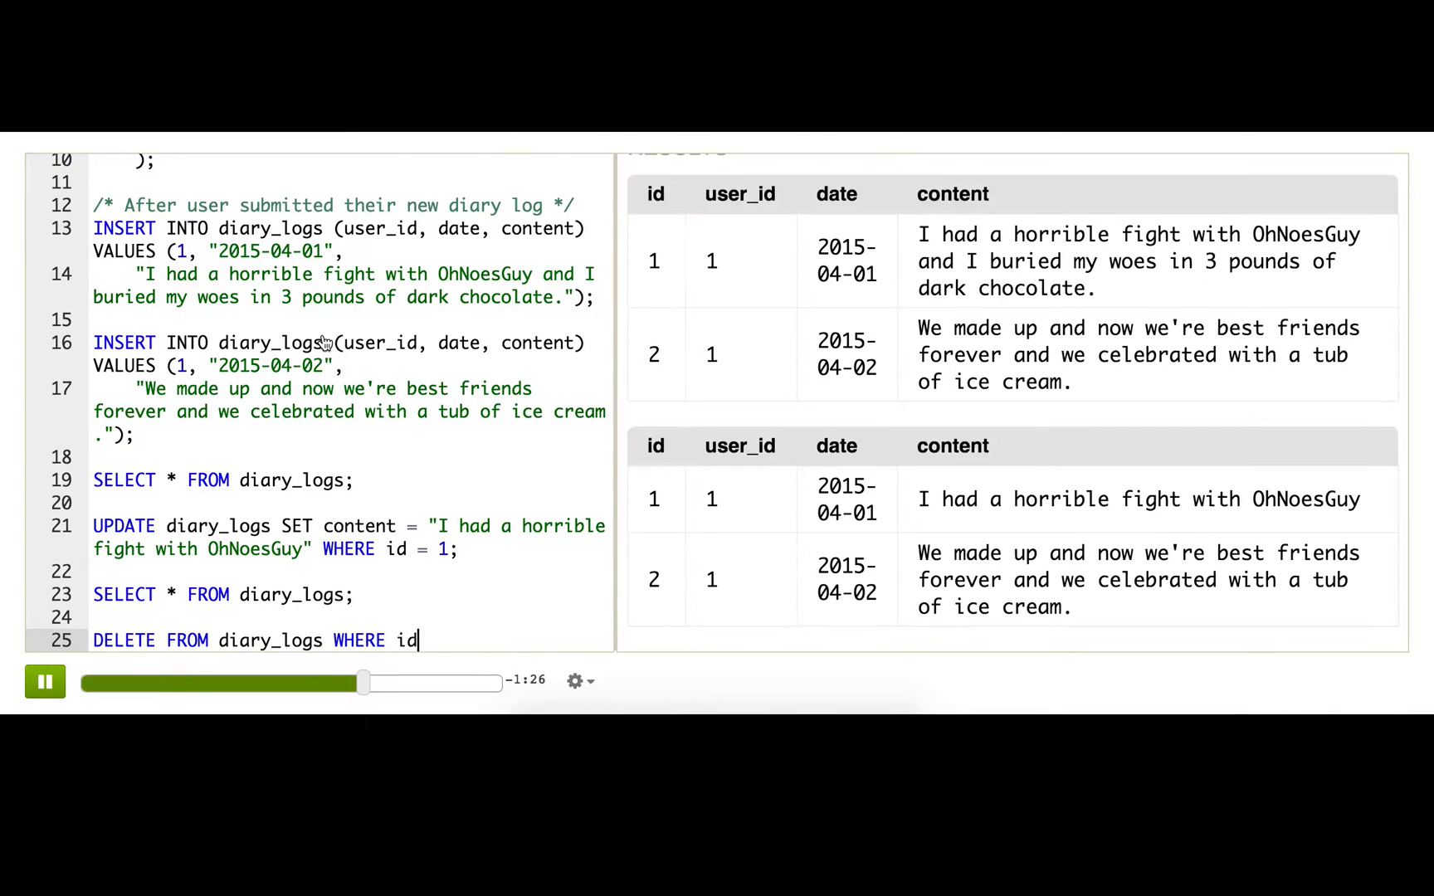
pyautogui.write('= 1;')
pyautogui.write('SELECT * FROM diary_logs;')
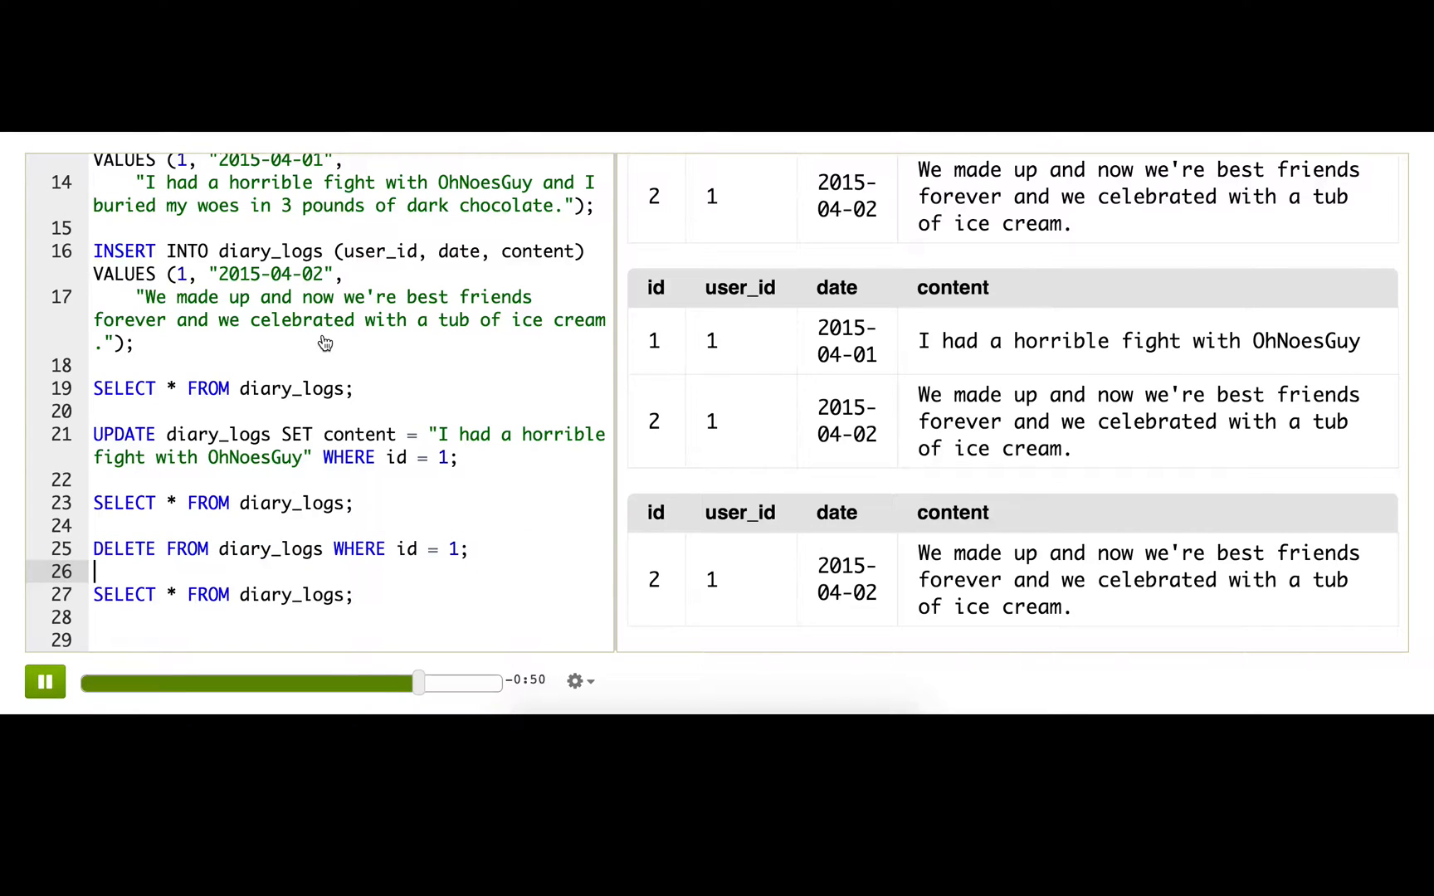
pyautogui.scroll(3)
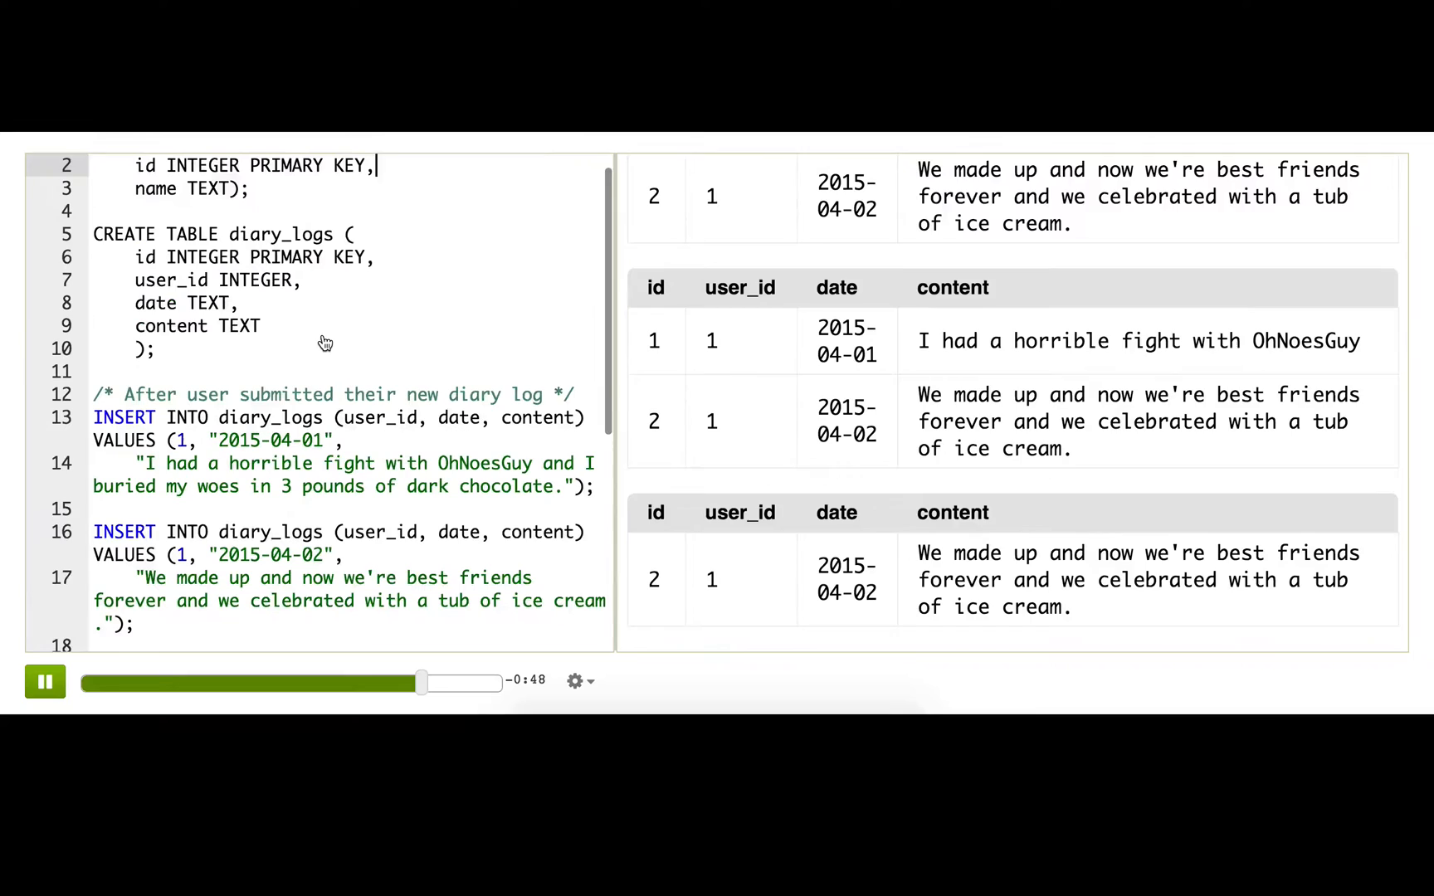
pyautogui.write('deleted')
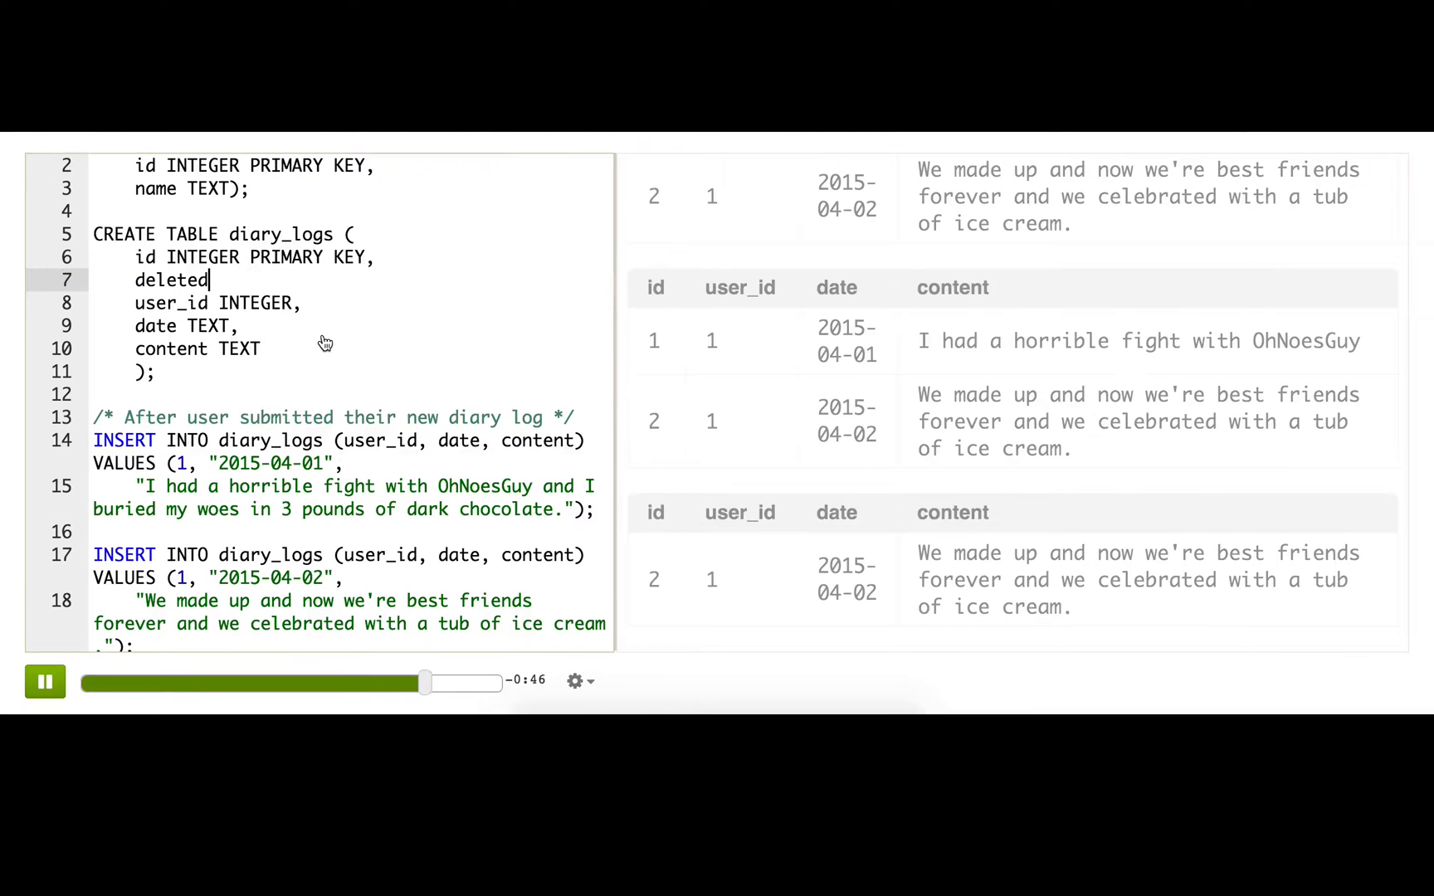
pyautogui.write('INT,')
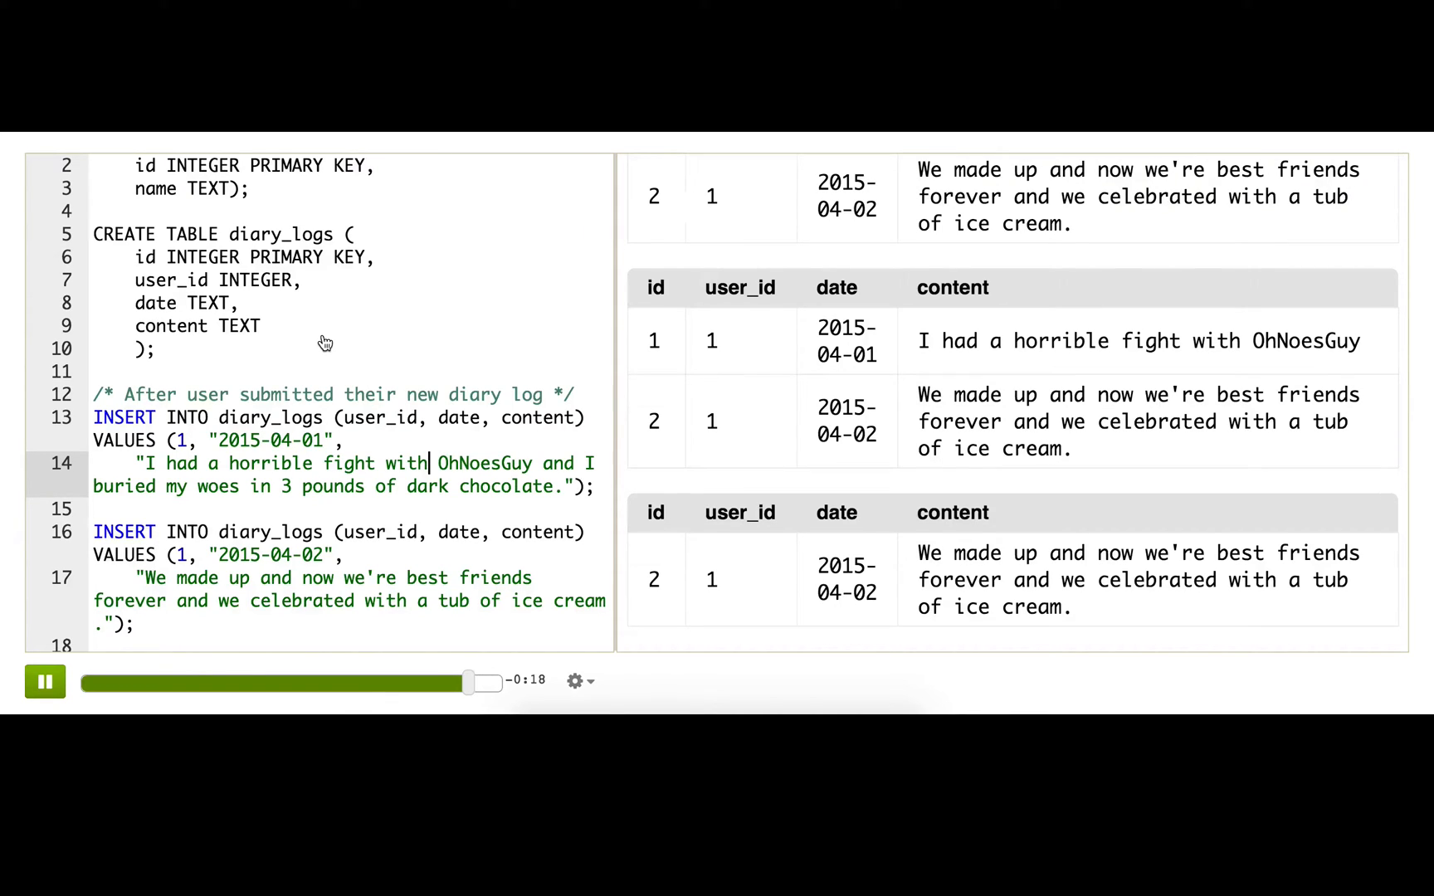
pyautogui.doubleClick(124, 531)
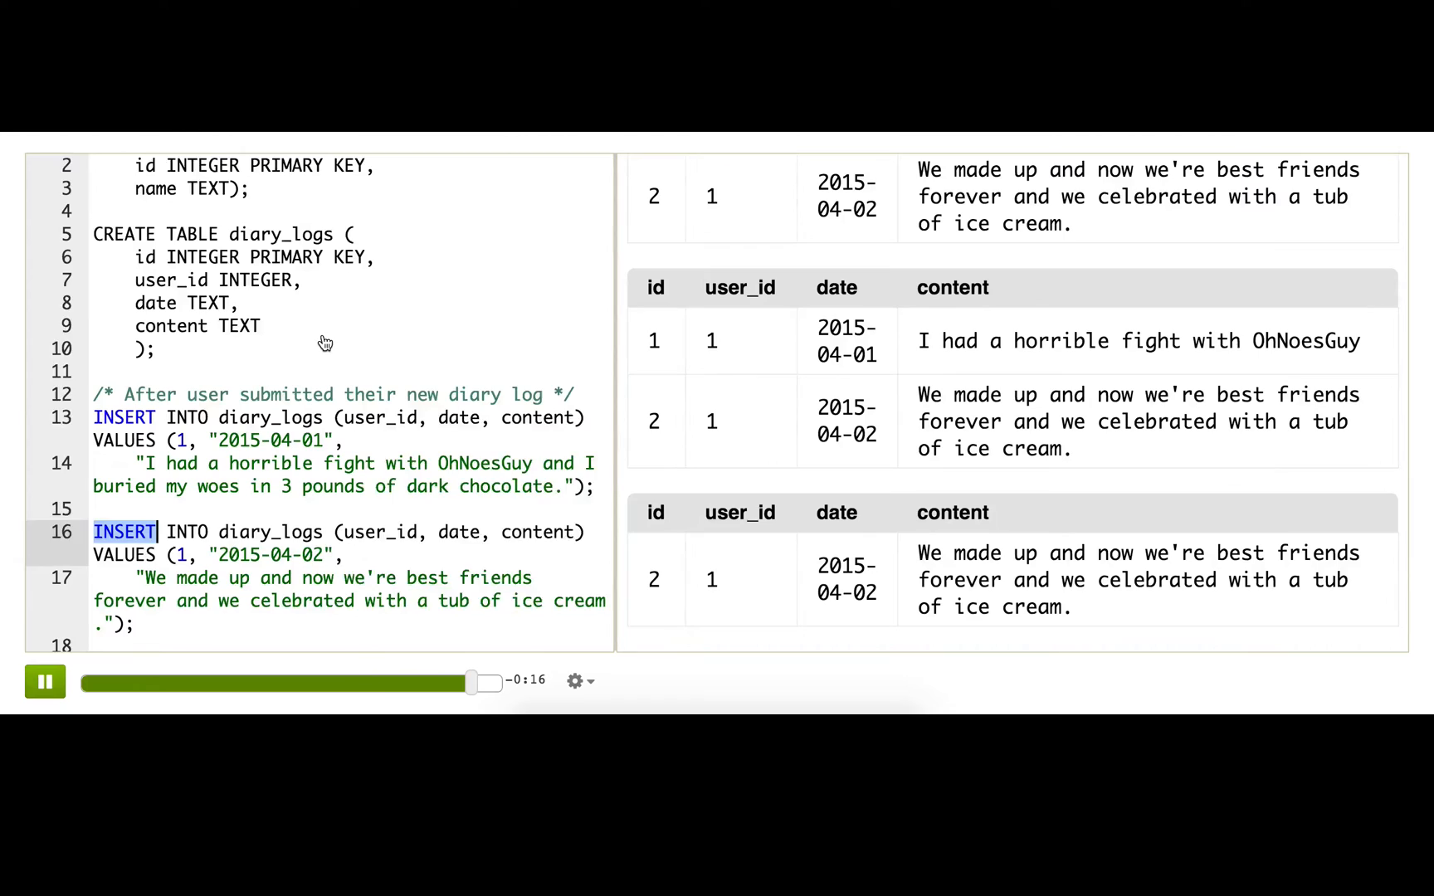
pyautogui.scroll(-3)
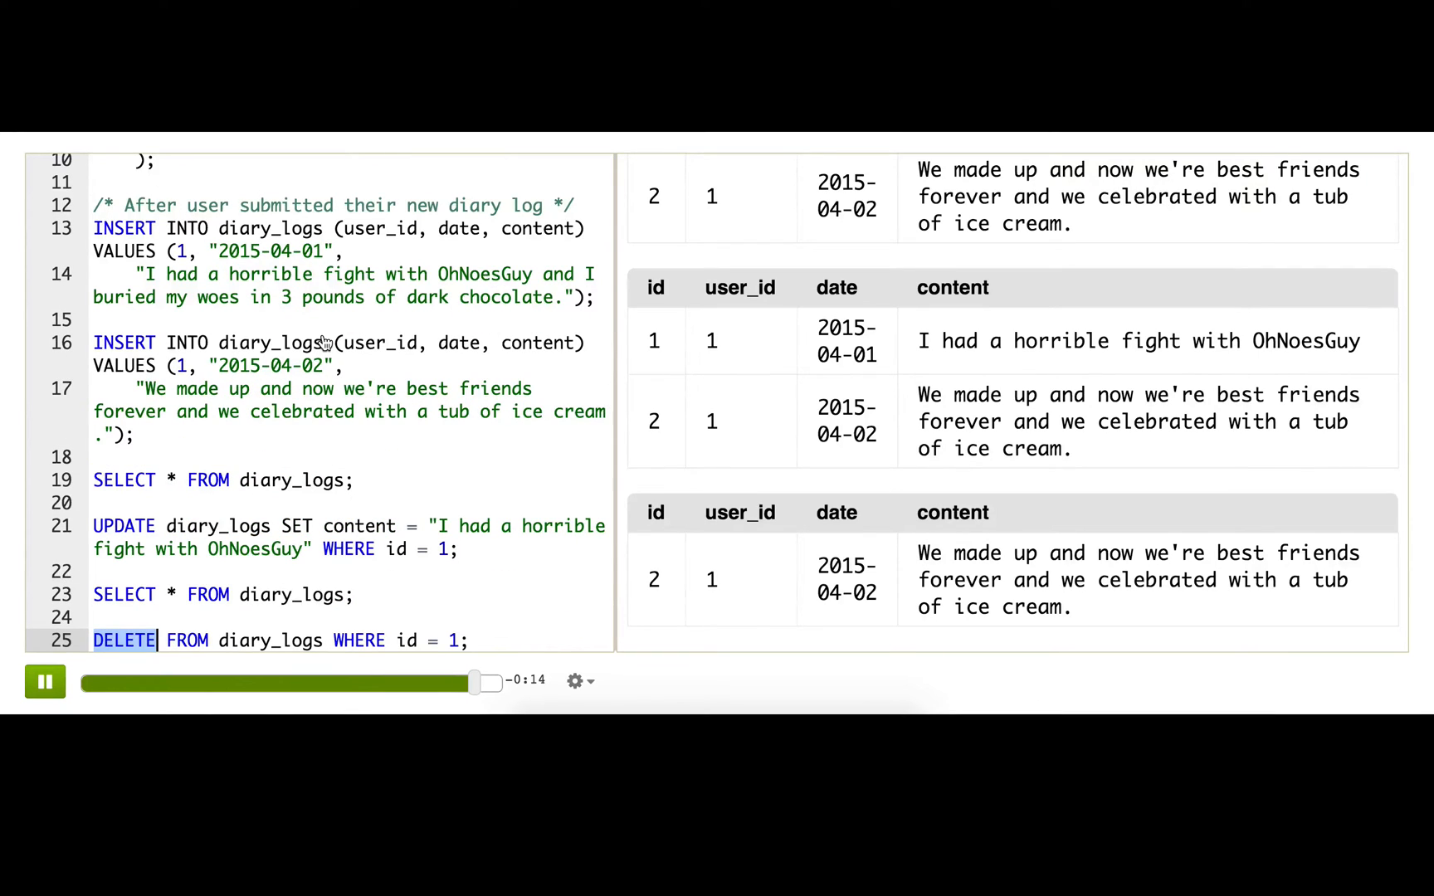